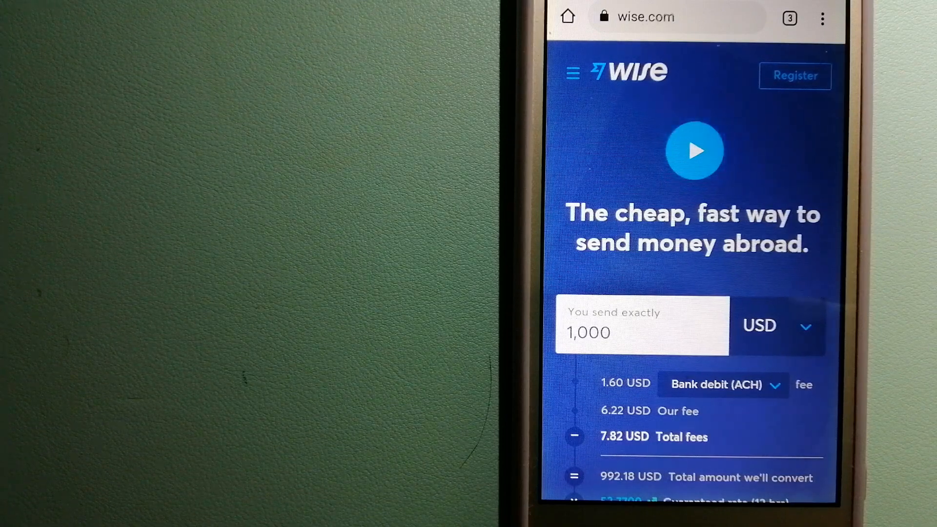
Switch from the Wise fee quote tab to the CurrencyFair homepage tab via the tab switcher.
left_click(790, 18)
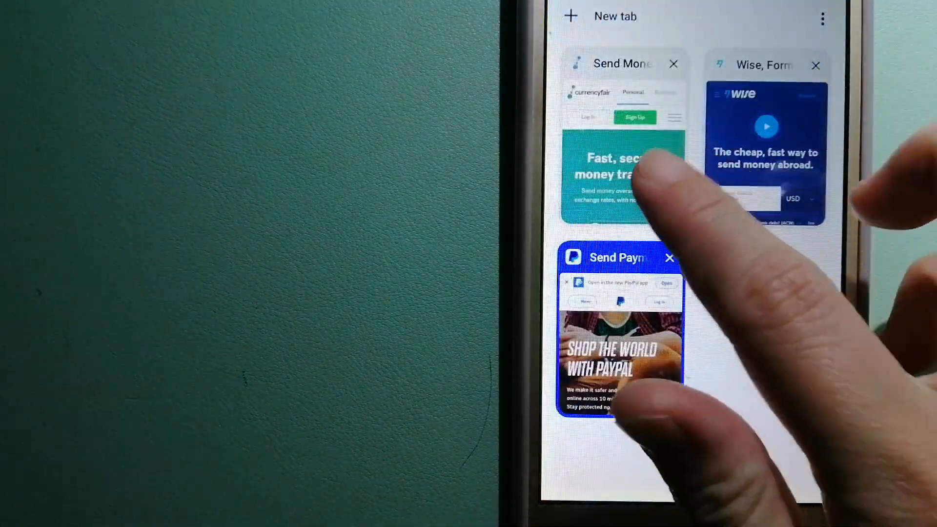
left_click(624, 173)
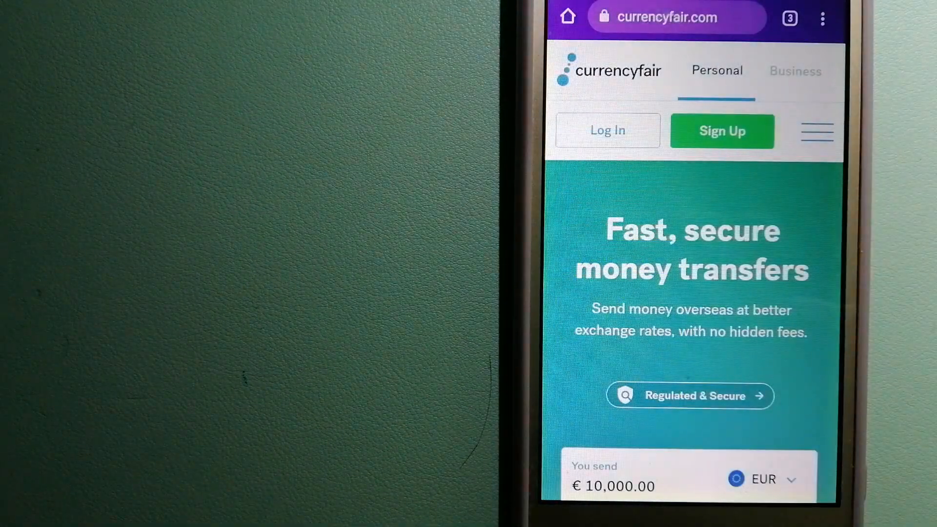